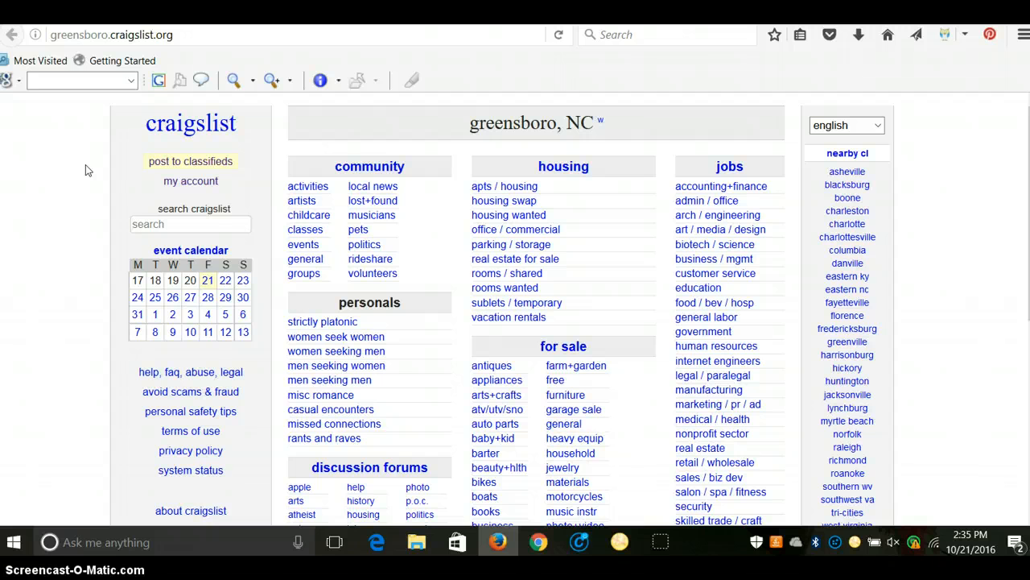
# - Start a new classifieds posting from the Craigslist home page
pyautogui.click(190, 224)
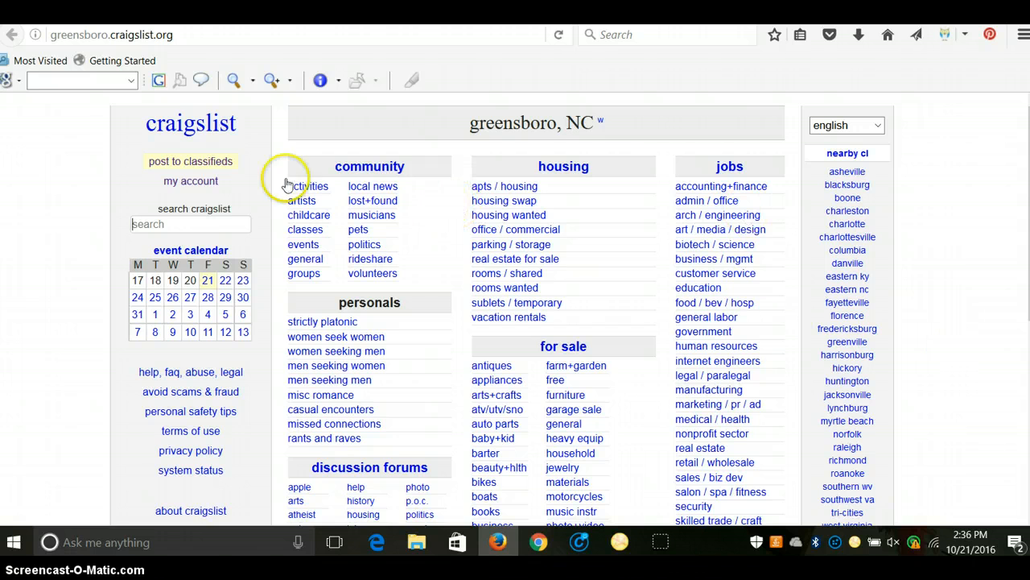
pyautogui.click(190, 161)
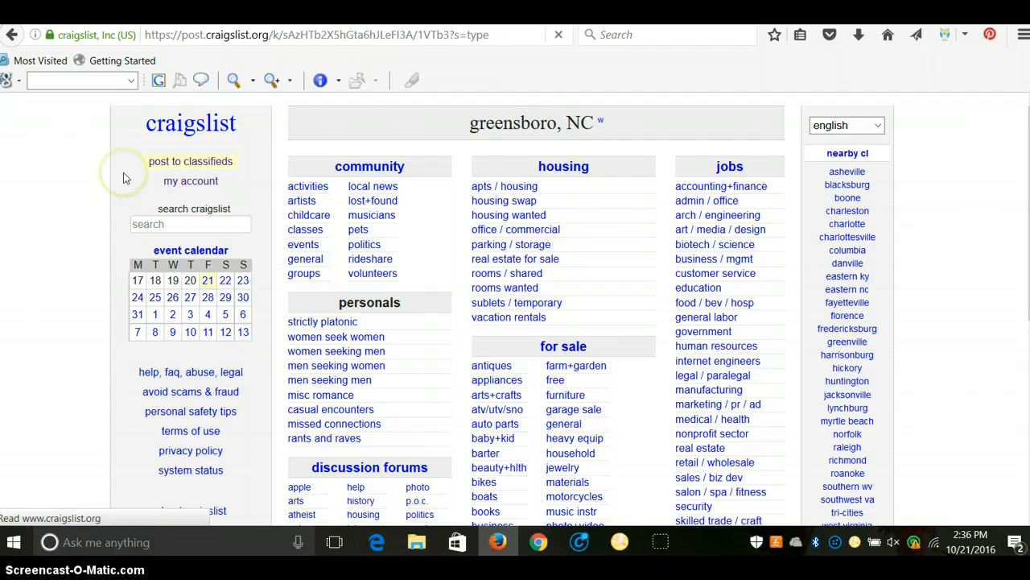
pyautogui.click(190, 161)
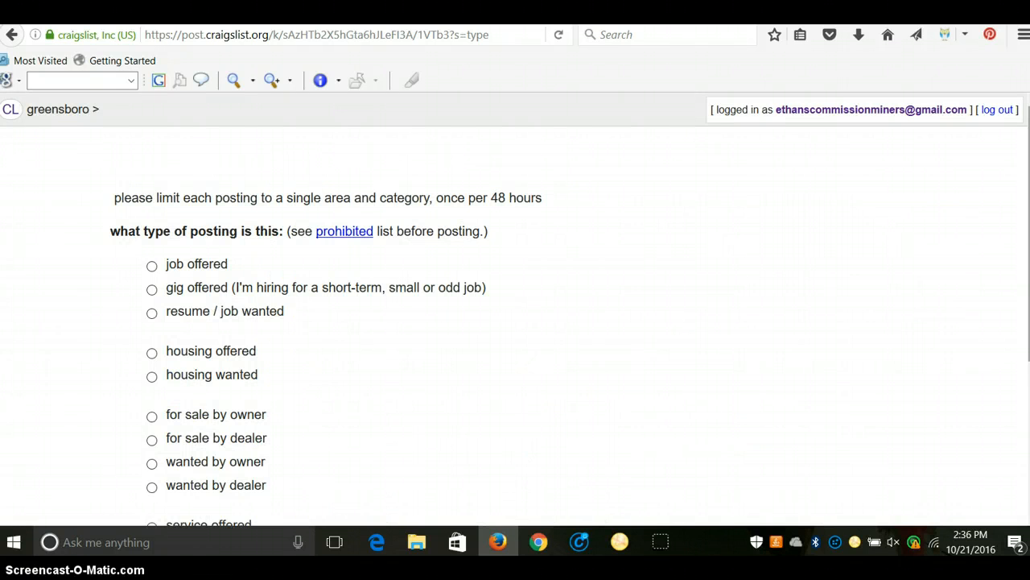
pyautogui.scroll(-3)
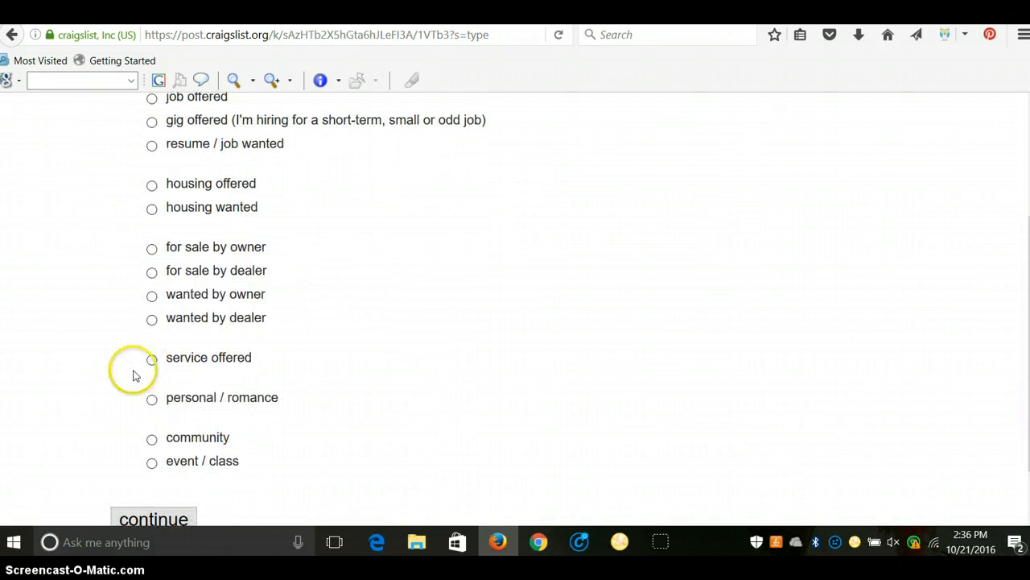
# - Choose community as the posting type and general community as the category
pyautogui.click(152, 438)
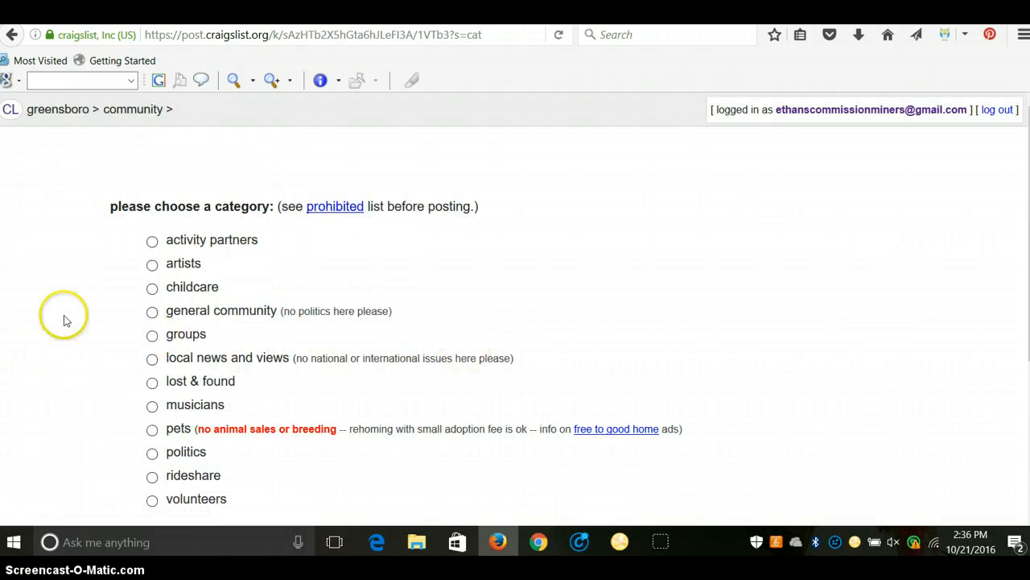
pyautogui.click(151, 312)
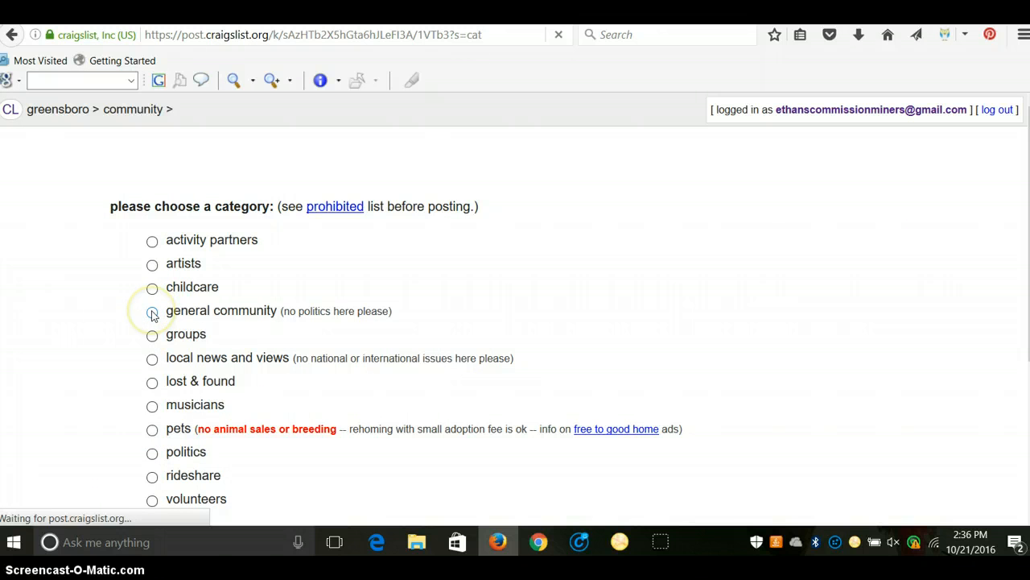
pyautogui.click(151, 312)
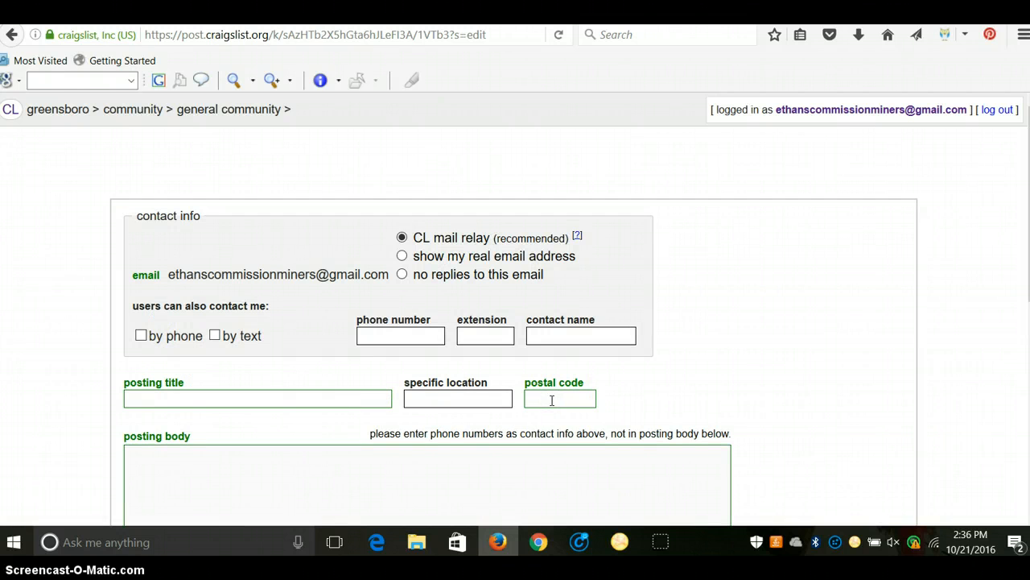
# - Enter postal code 27413 and the posting title 'Your Main Keyword'
pyautogui.write('24712')
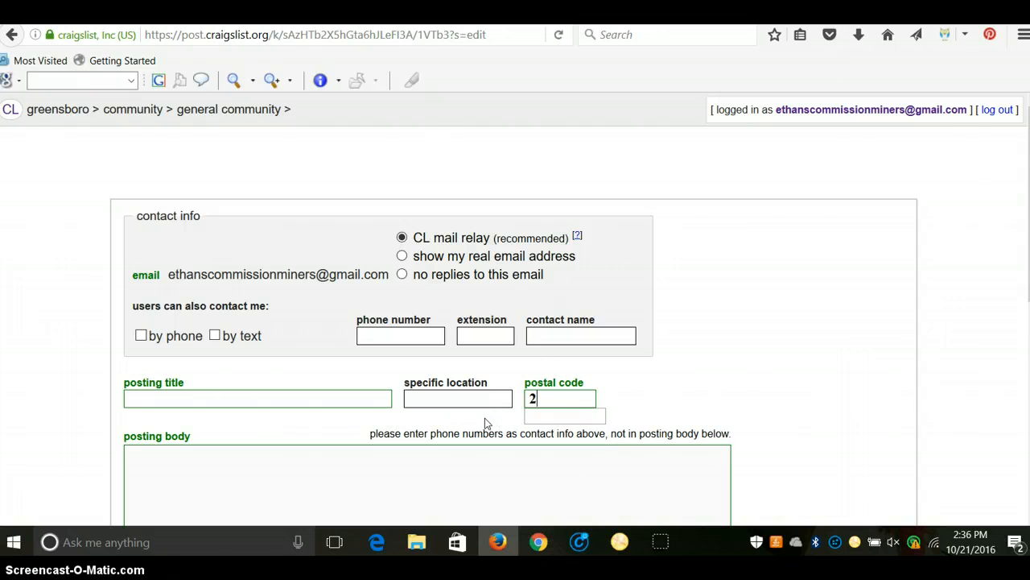
pyautogui.write('7413')
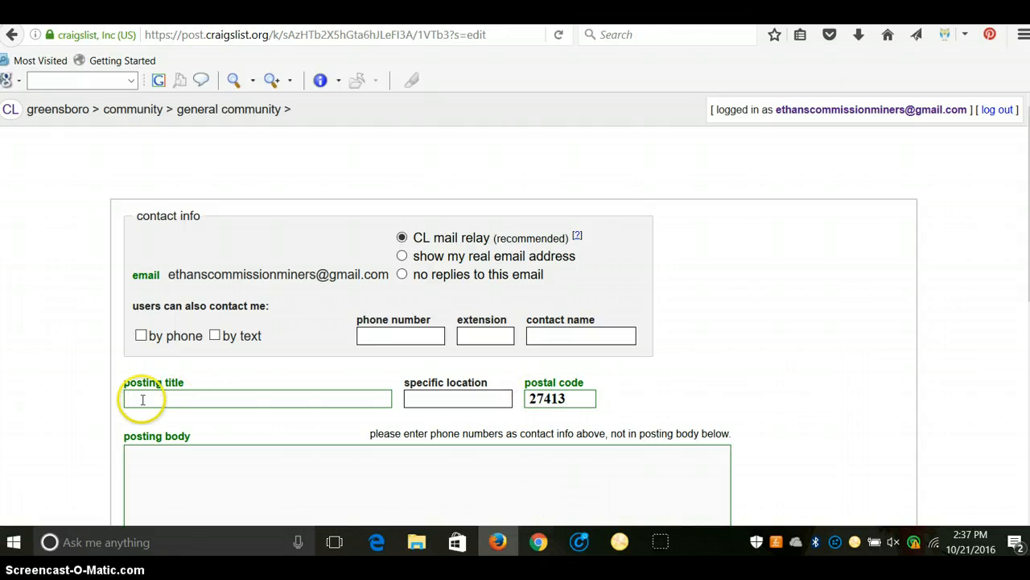
pyautogui.moveTo(79, 411)
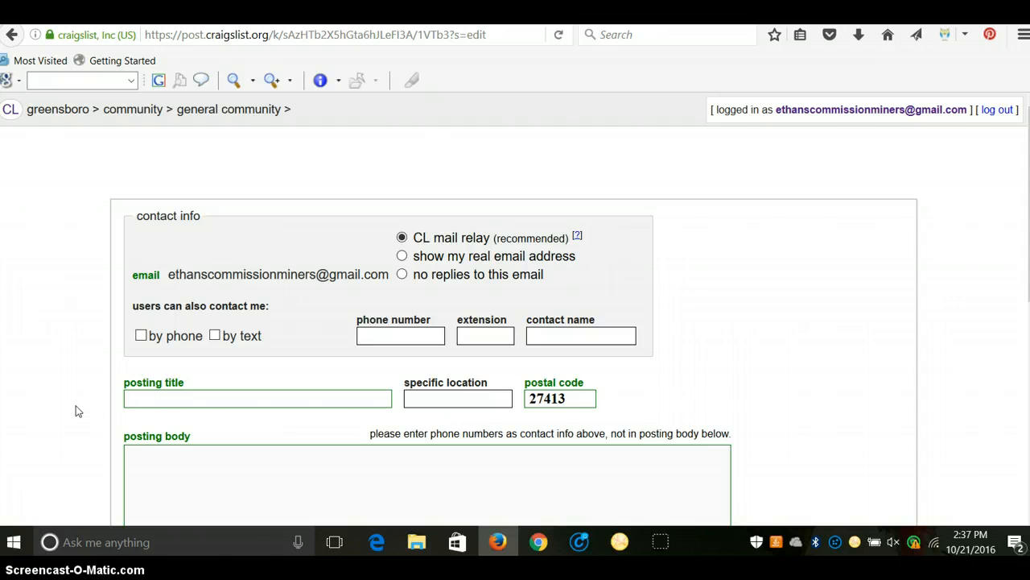
pyautogui.write('Y')
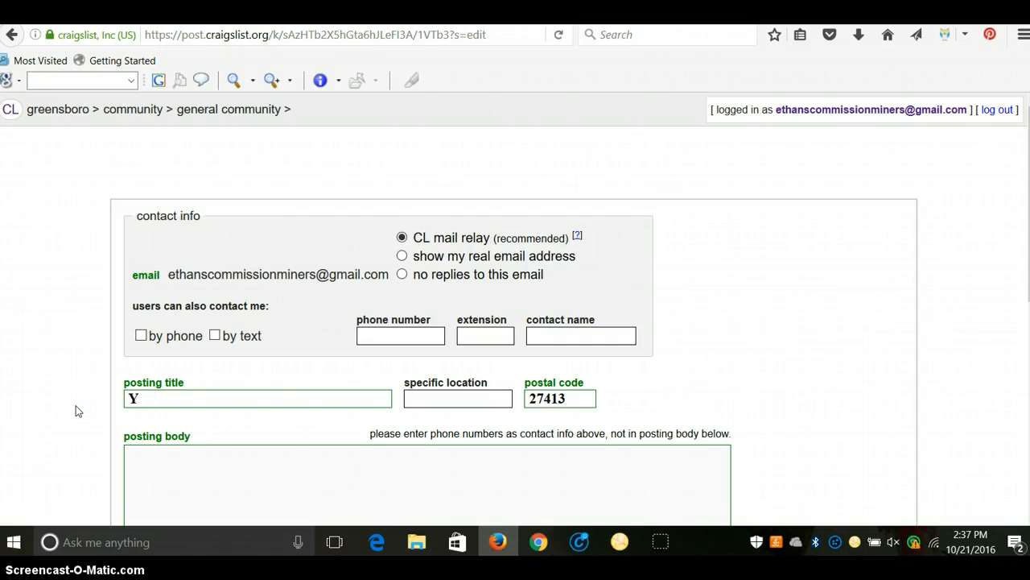
pyautogui.write('our Main')
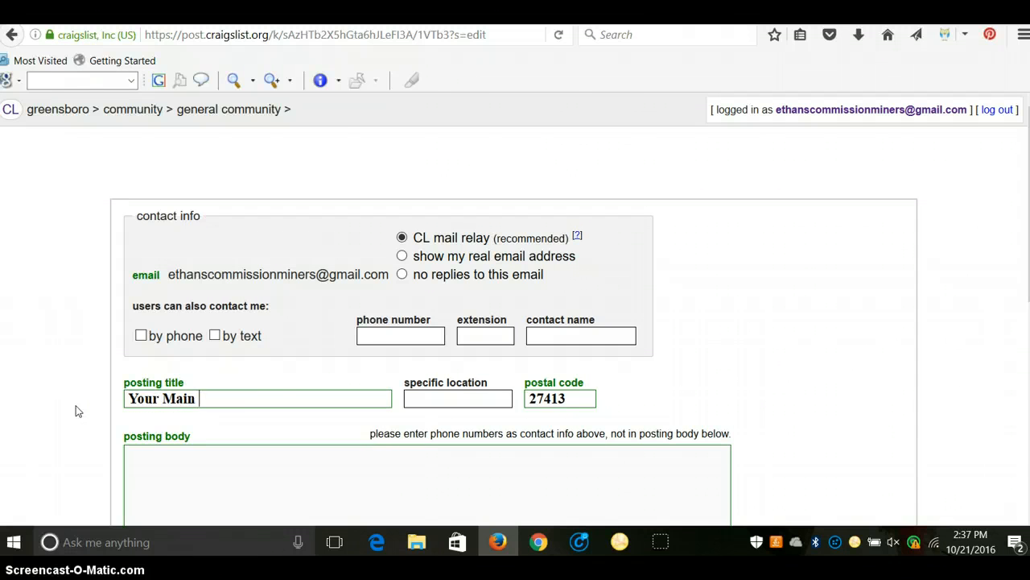
pyautogui.write('Keyword')
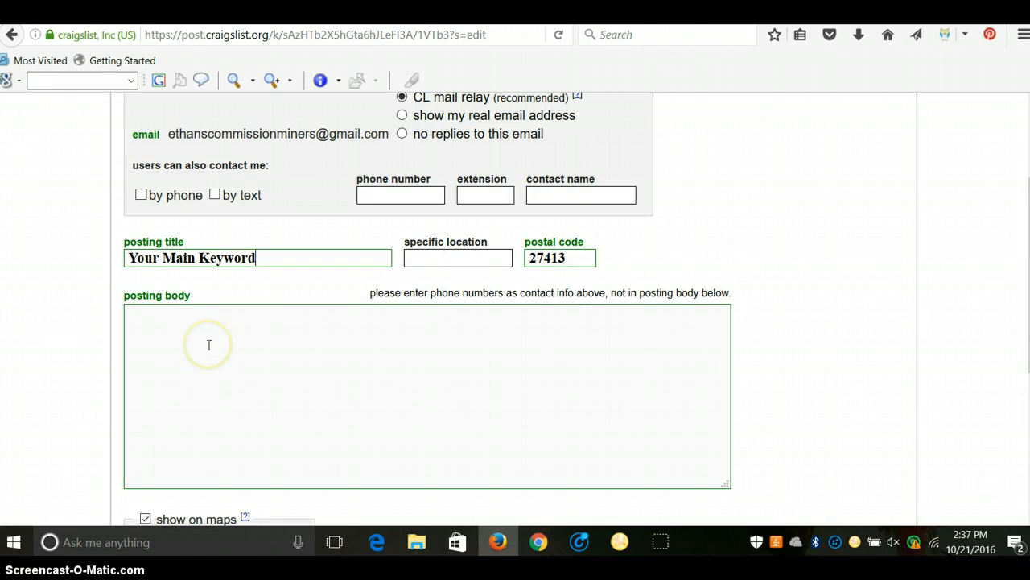
pyautogui.moveTo(314, 62)
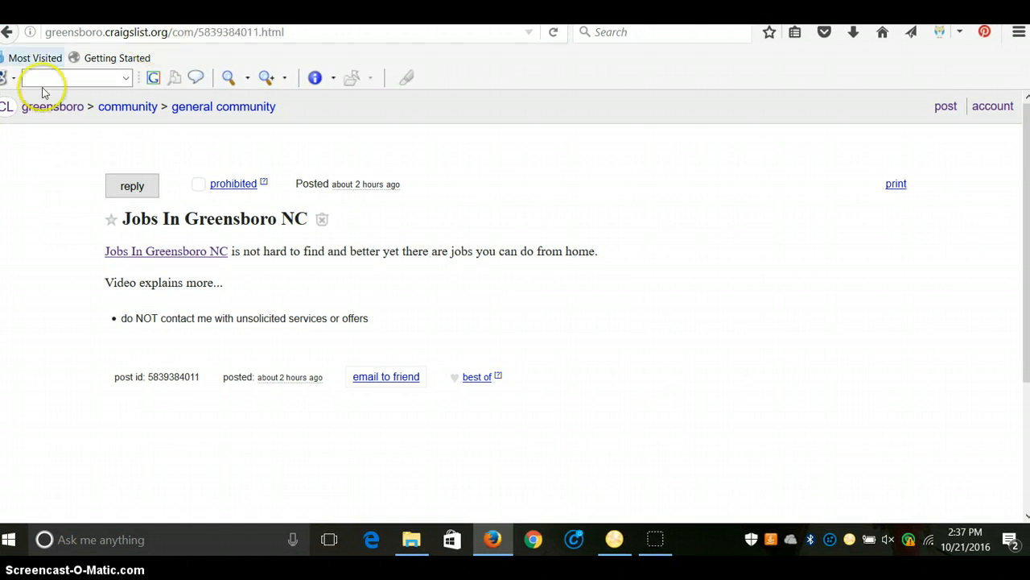
pyautogui.moveTo(8, 206)
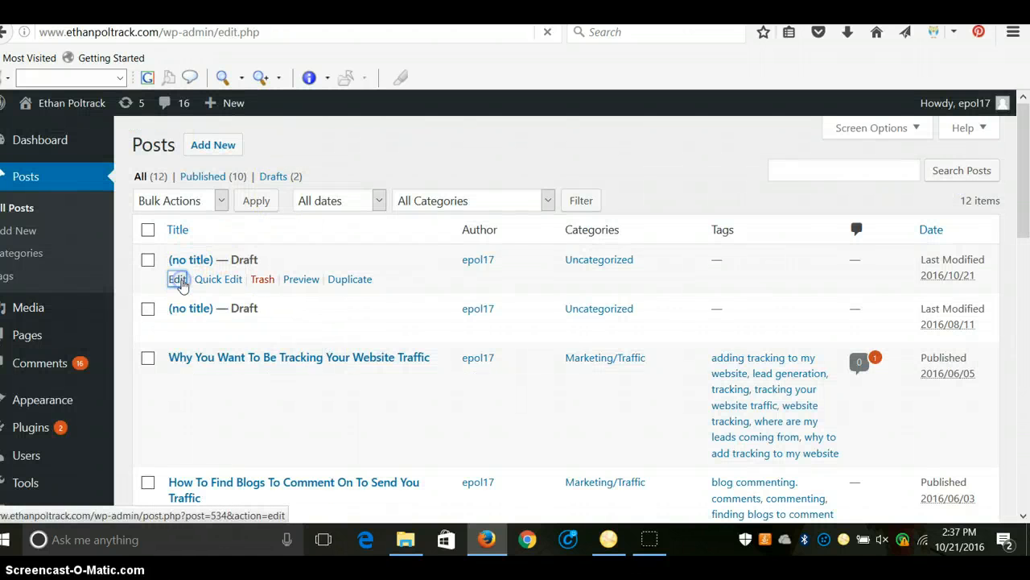
# - Edit the untitled WordPress draft and view its raw HTML with the YouTube link code
pyautogui.click(177, 278)
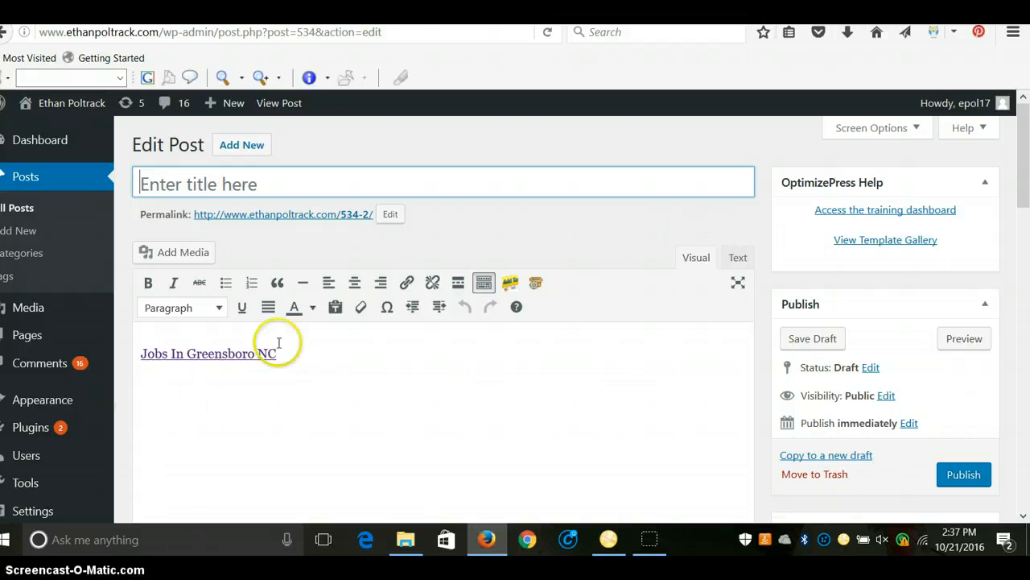
pyautogui.click(737, 258)
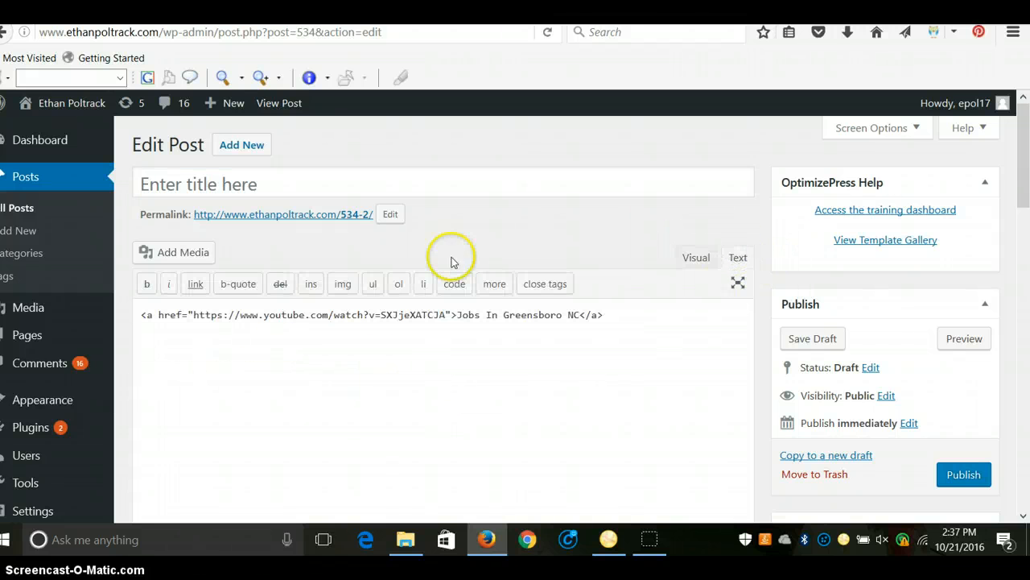
pyautogui.moveTo(573, 320)
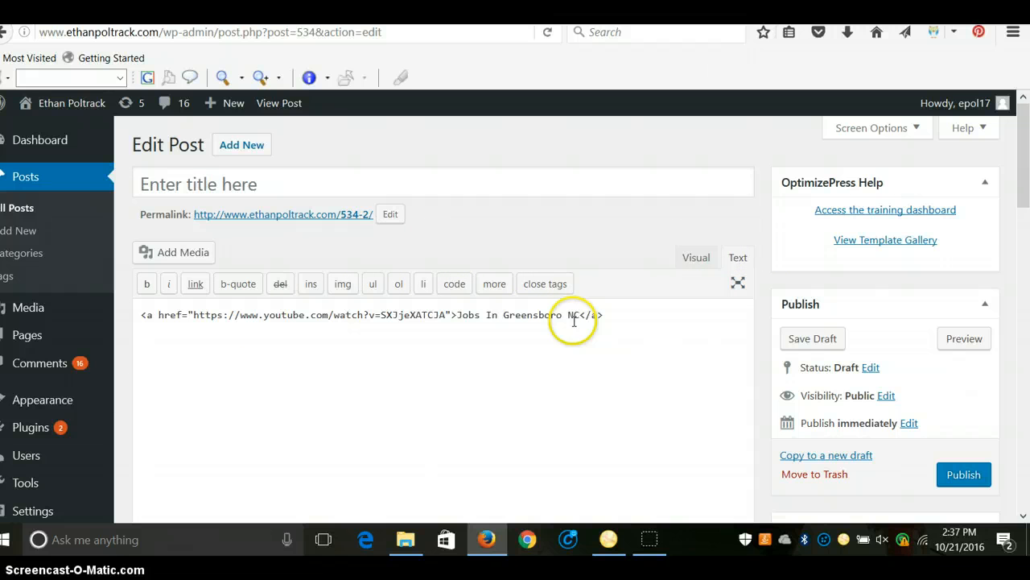
pyautogui.moveTo(346, 68)
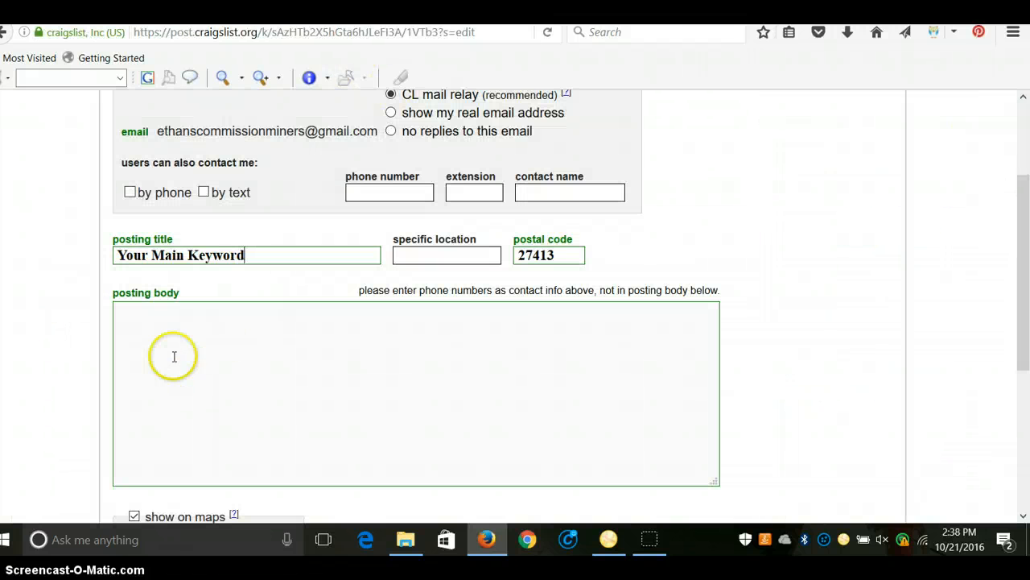
# - Place the cursor in the empty posting body of the Craigslist form
pyautogui.click(174, 358)
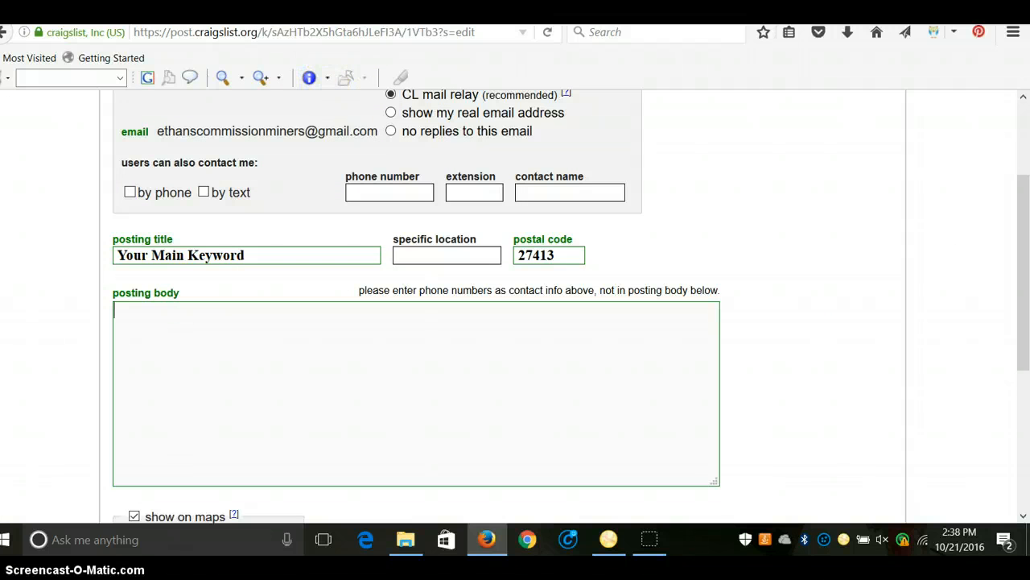
pyautogui.click(150, 319)
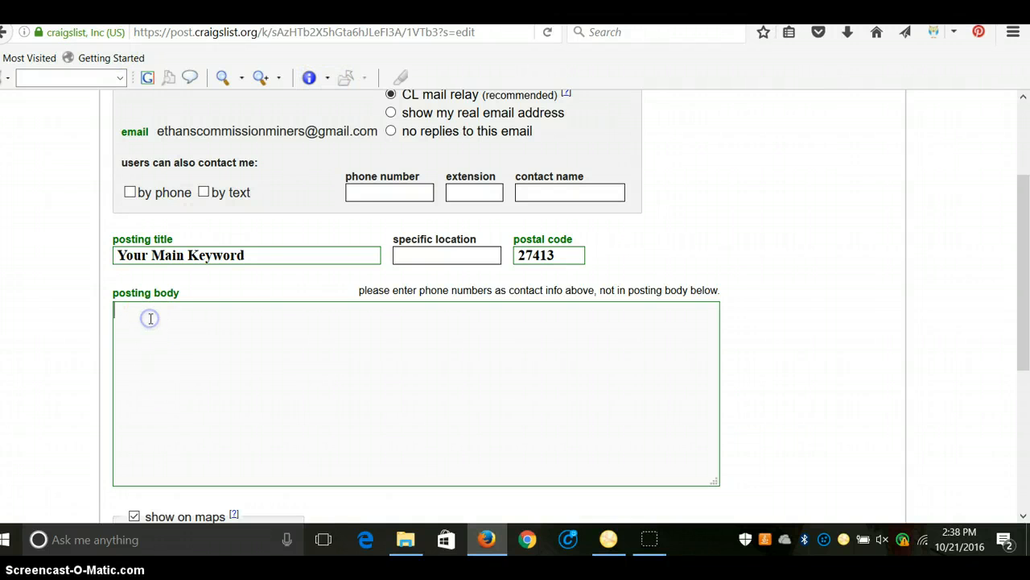
pyautogui.moveTo(475, 482)
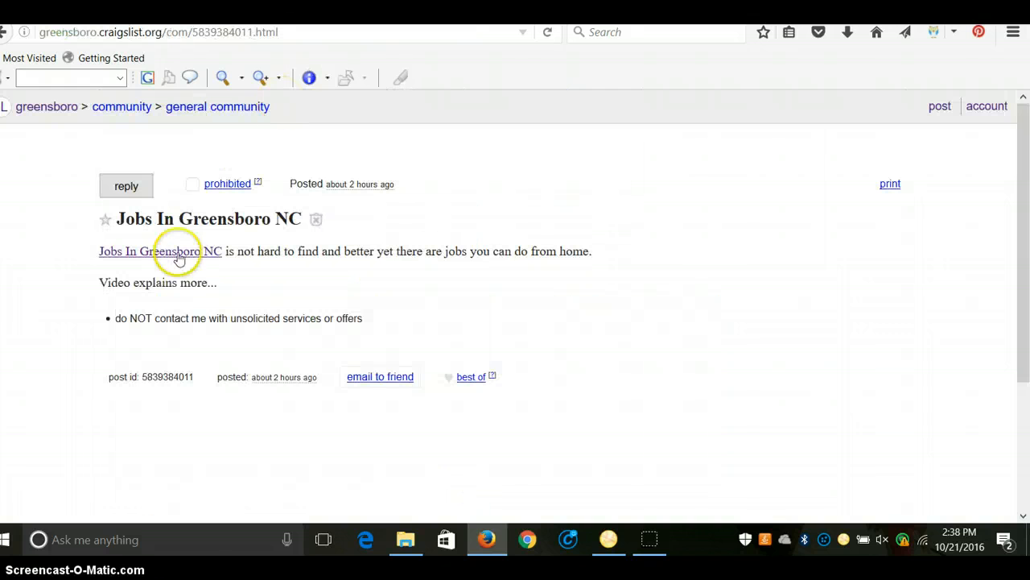
pyautogui.moveTo(95, 264)
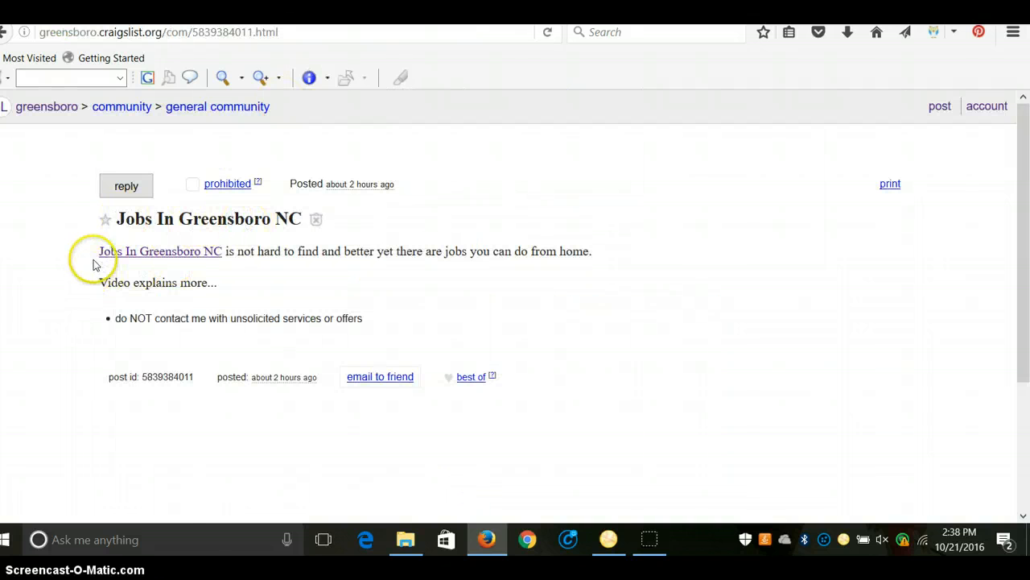
pyautogui.moveTo(403, 266)
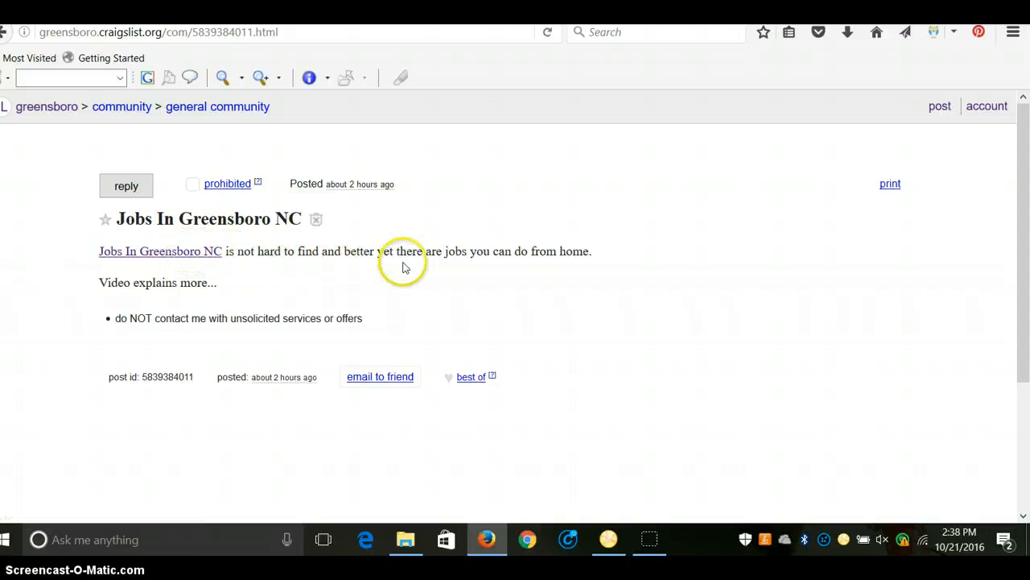
pyautogui.moveTo(181, 258)
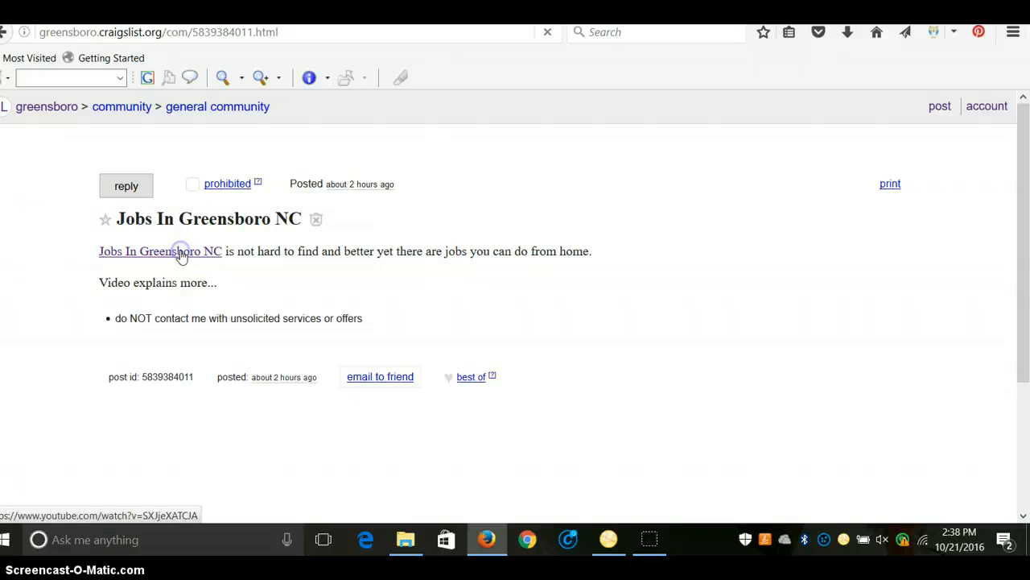
# - Follow the 'Jobs In Greensboro NC' posting's linked keyword to its YouTube video
pyautogui.click(159, 251)
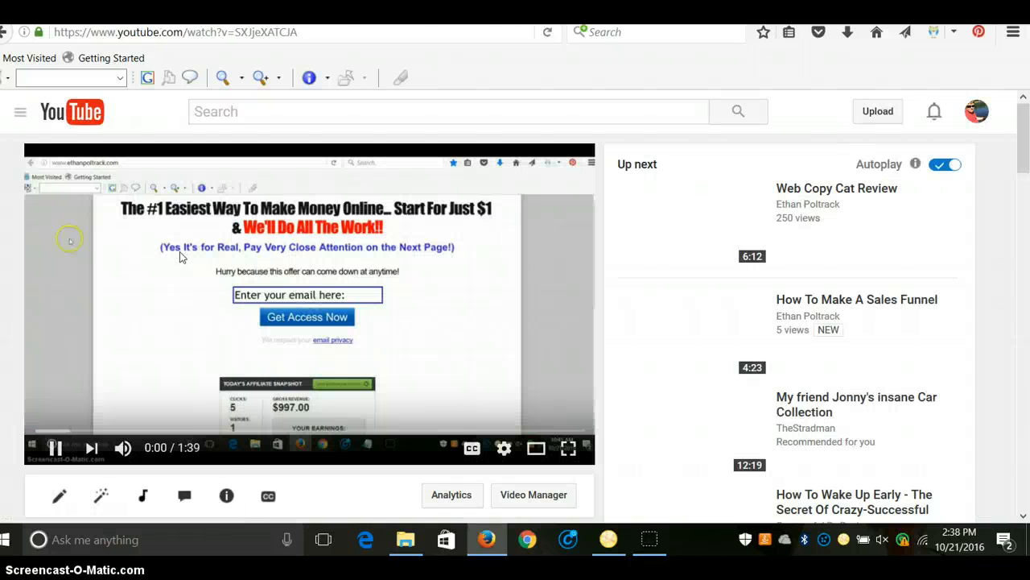
# - Pause the linked YouTube video at 0:00
pyautogui.click(55, 448)
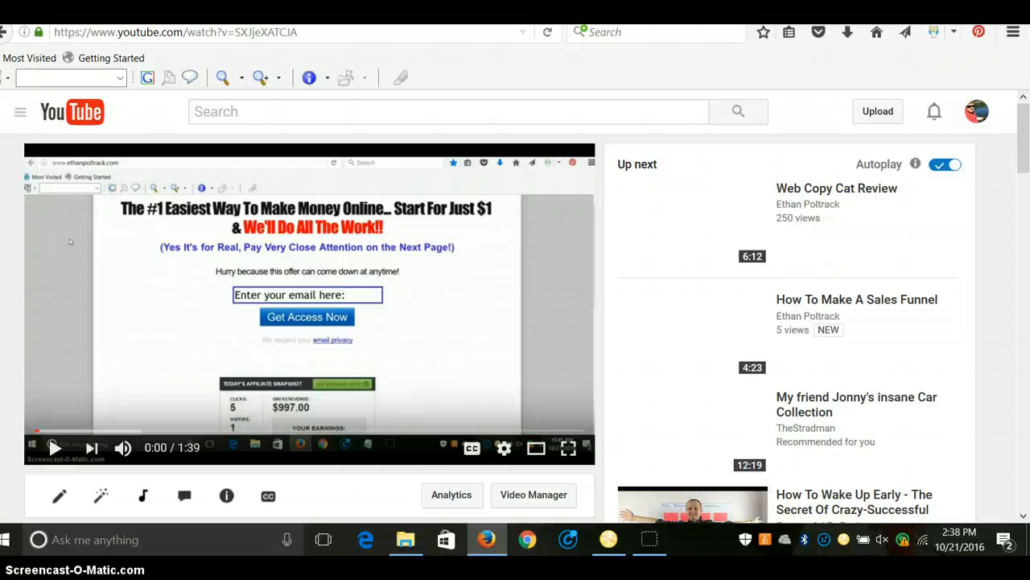